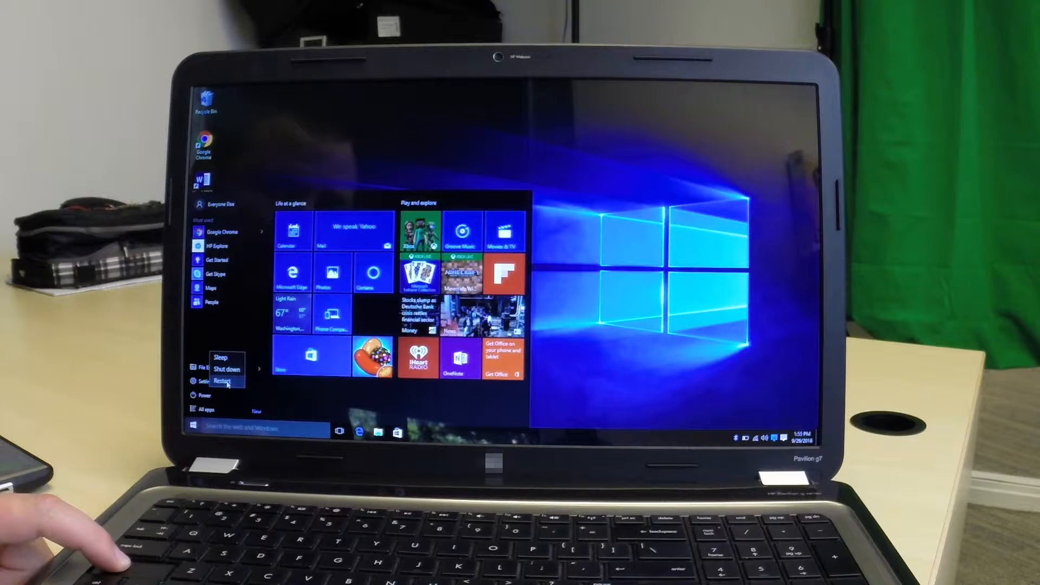
Restart from the Power menu with Shift held so Windows boots into recovery
{"action": "left_click", "coordinate": [224, 380]}
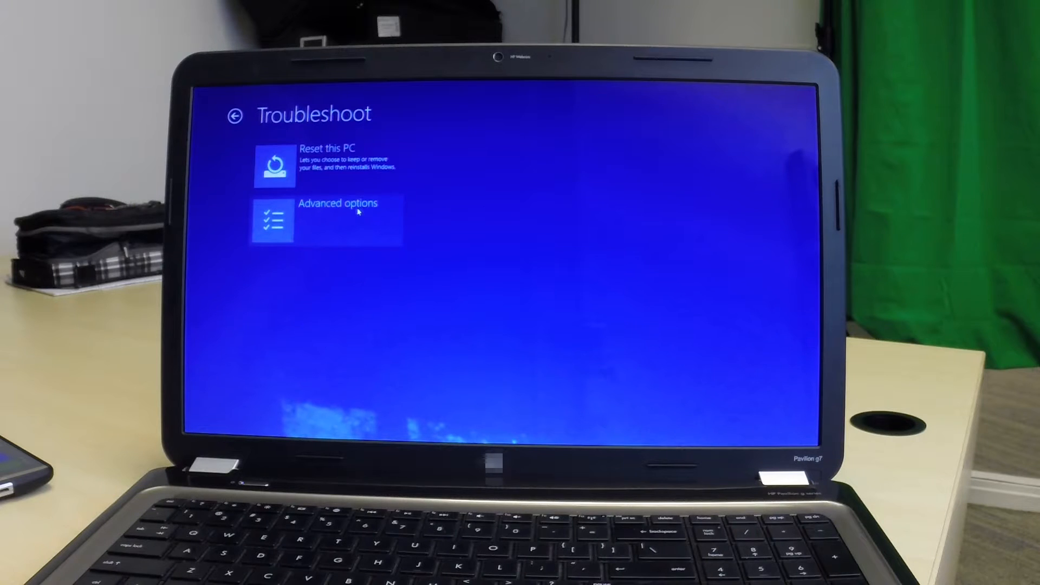
From Troubleshoot, go through Advanced options to the Startup Settings page
{"action": "left_click", "coordinate": [338, 221]}
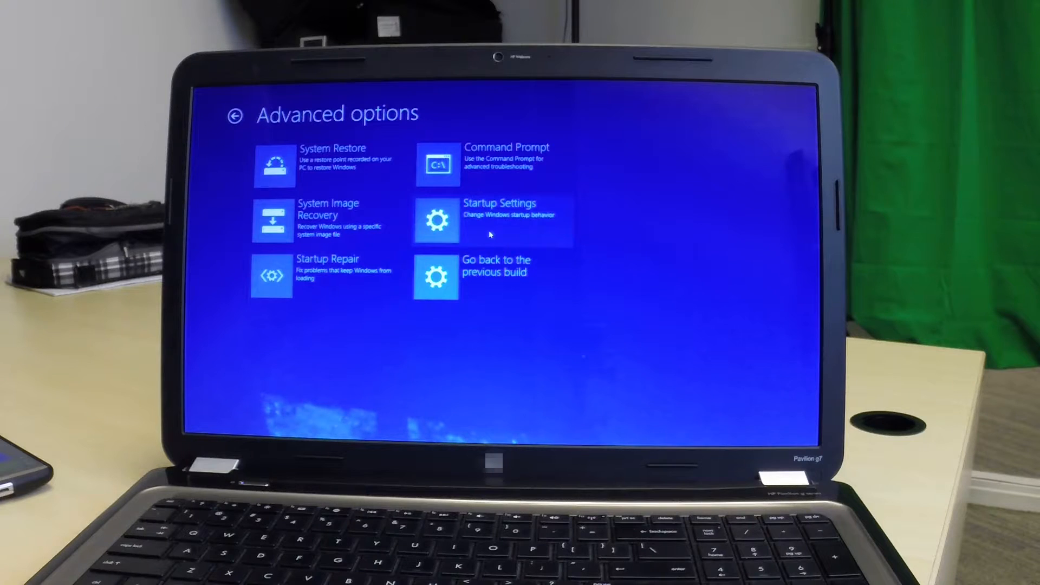
{"action": "left_click", "coordinate": [435, 219]}
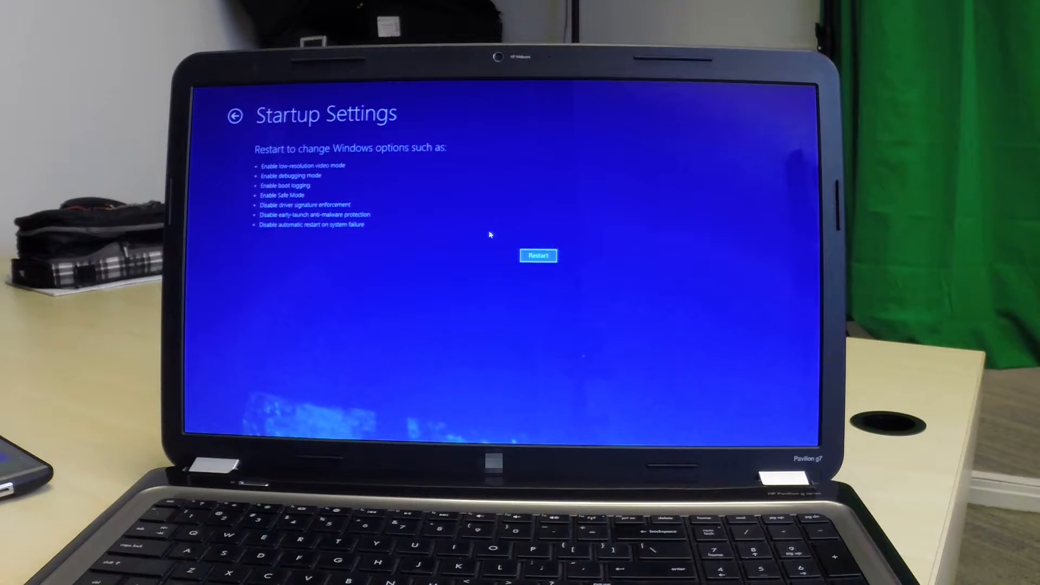